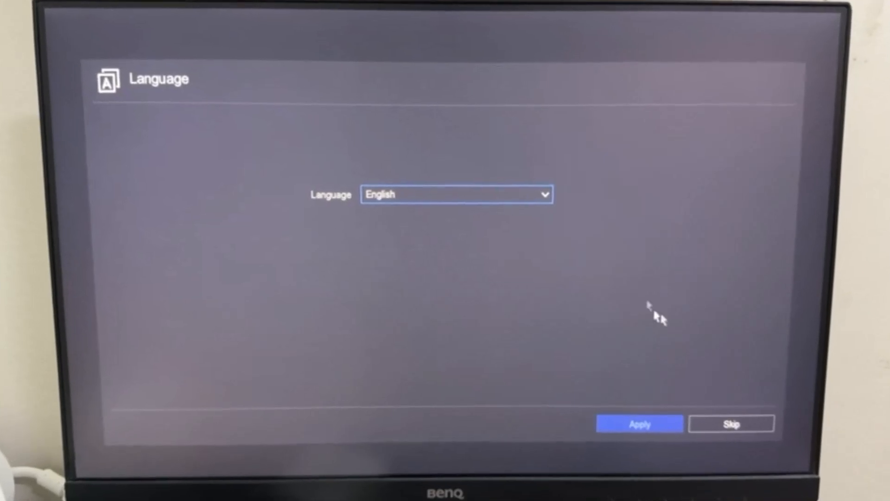
Apply English as the interface language on the Language screen
{"action": "left_click", "coordinate": [456, 194]}
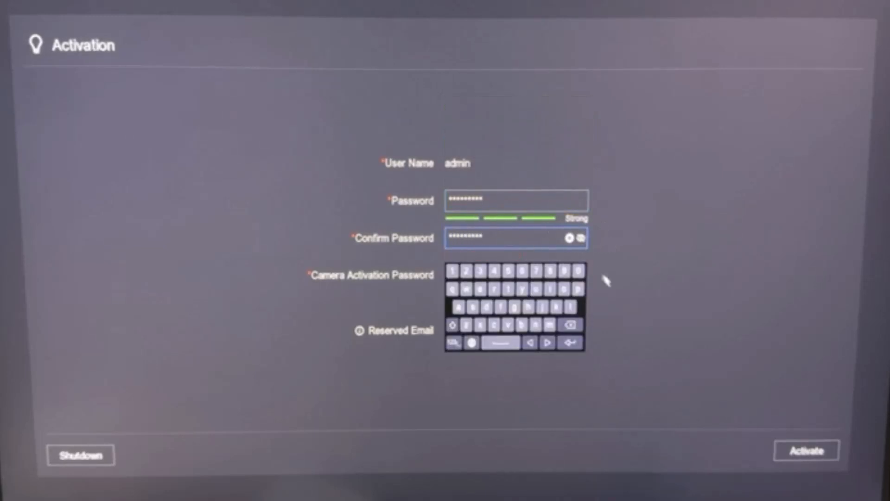
Activate the admin account, reusing the device password for cameras and adding the reserved email
{"action": "left_click", "coordinate": [451, 295]}
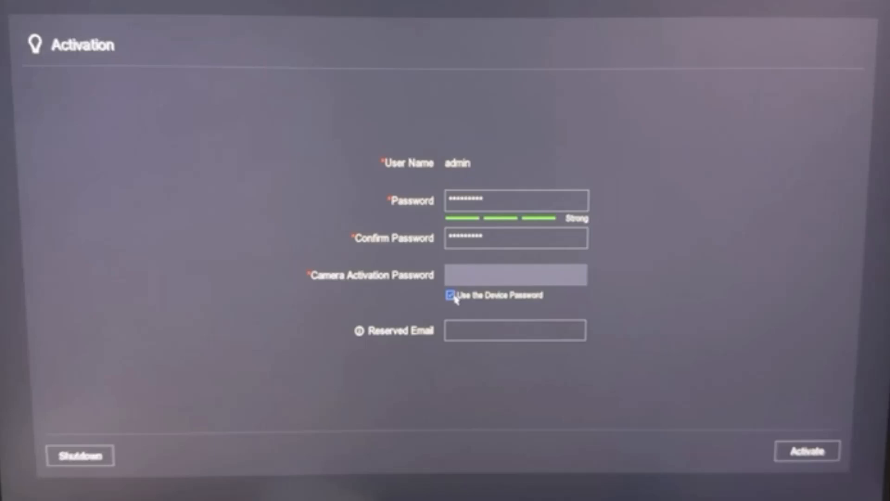
{"action": "left_click", "coordinate": [514, 330]}
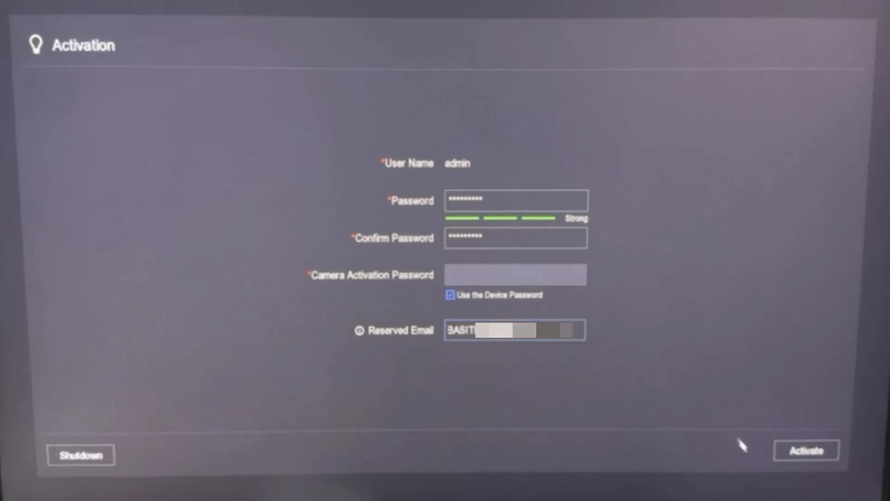
{"action": "left_click", "coordinate": [805, 451]}
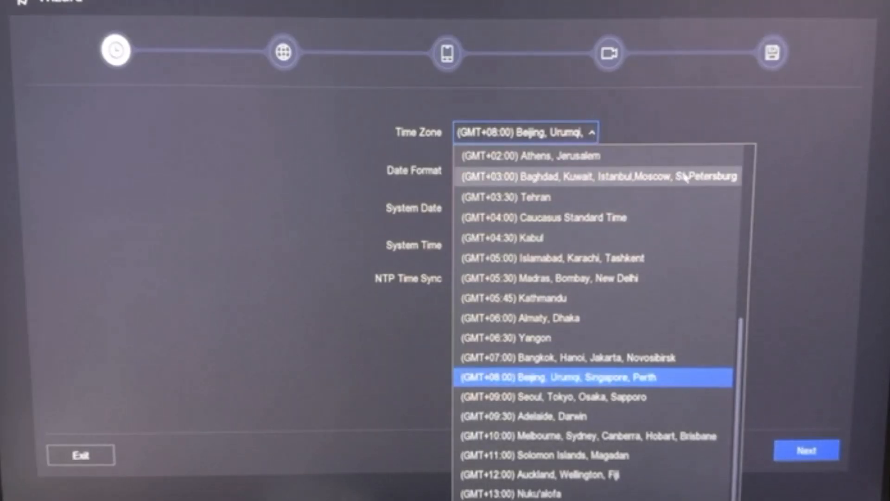
Set the time zone to GMT+03:00 Baghdad with DD-MM-YYYY dates and continue to network
{"action": "left_click", "coordinate": [596, 176]}
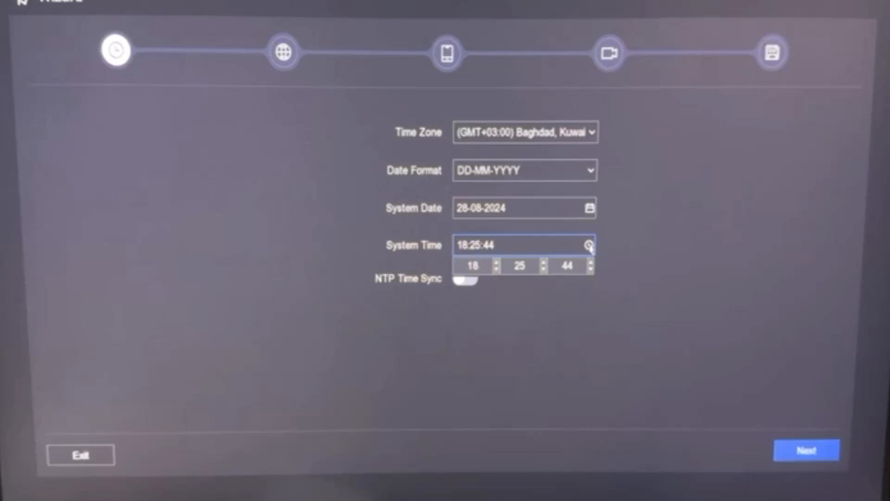
{"action": "left_click", "coordinate": [806, 449]}
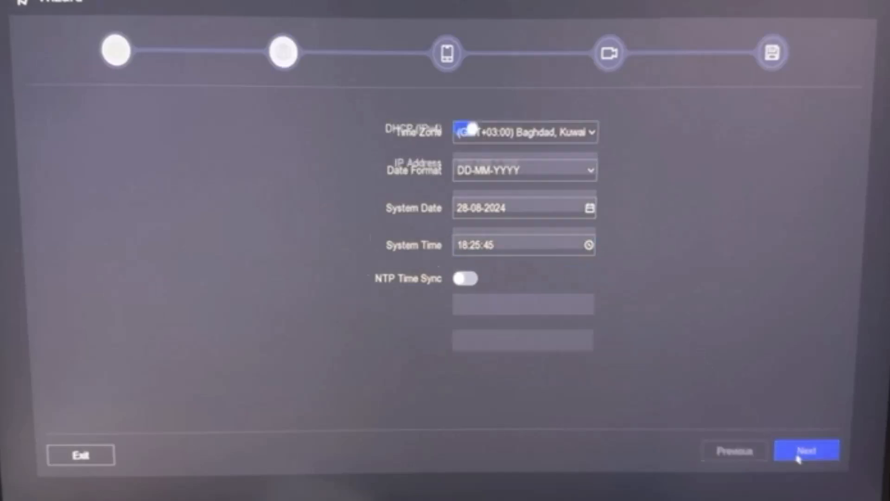
Keep DHCP (IPv4) and Auto Obtain DNS on and continue to the Hik-Connect step
{"action": "left_click", "coordinate": [806, 451]}
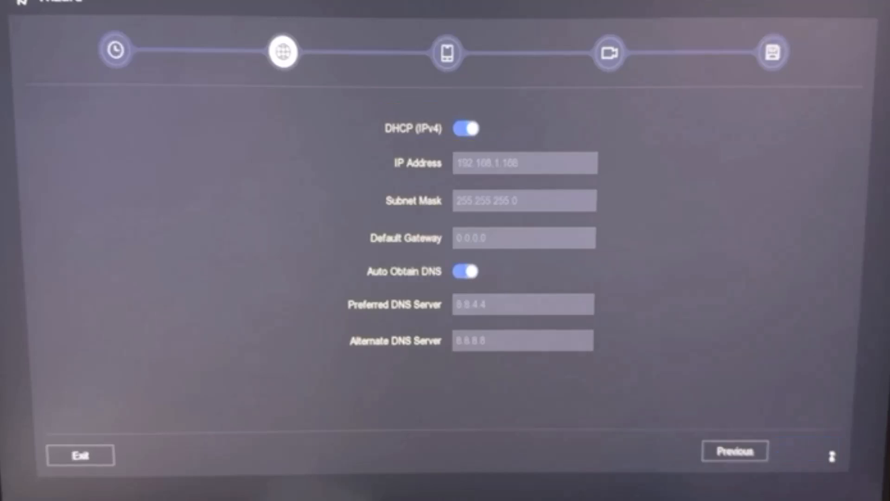
{"action": "left_click", "coordinate": [806, 450]}
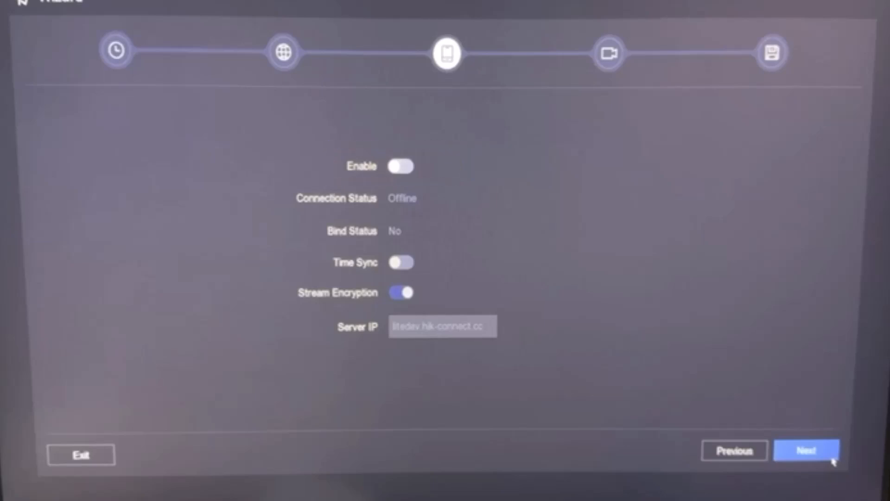
Leave Hik-Connect disabled, confirm cameras D1–D4 online, and continue to storage
{"action": "left_click", "coordinate": [806, 451]}
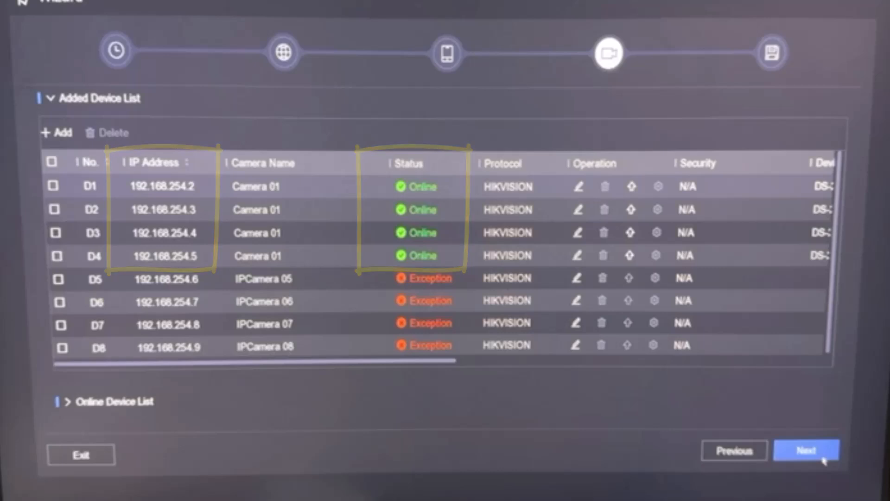
{"action": "left_click", "coordinate": [806, 451]}
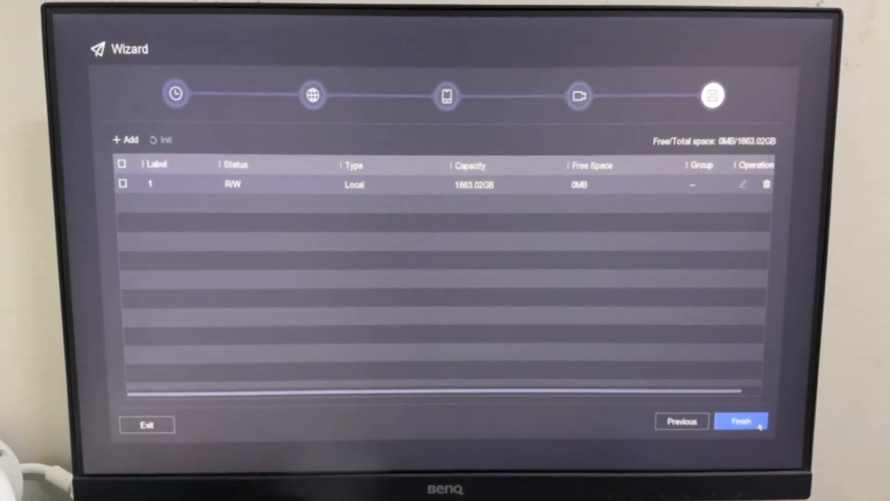
Finish the wizard on the 1863.02GB disk step to show live view of four cameras
{"action": "left_click", "coordinate": [741, 421]}
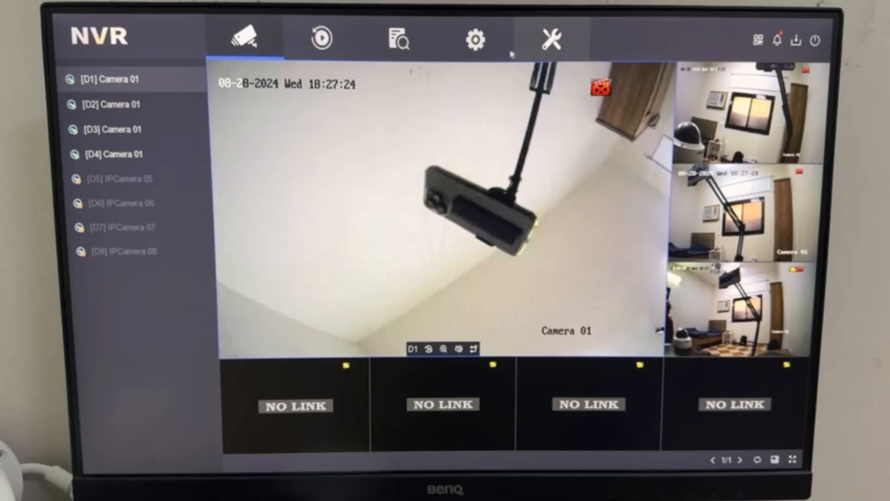
Show the IP camera Added Device List with D1–D4 online and D5–D8 in exception
{"action": "left_click", "coordinate": [476, 39]}
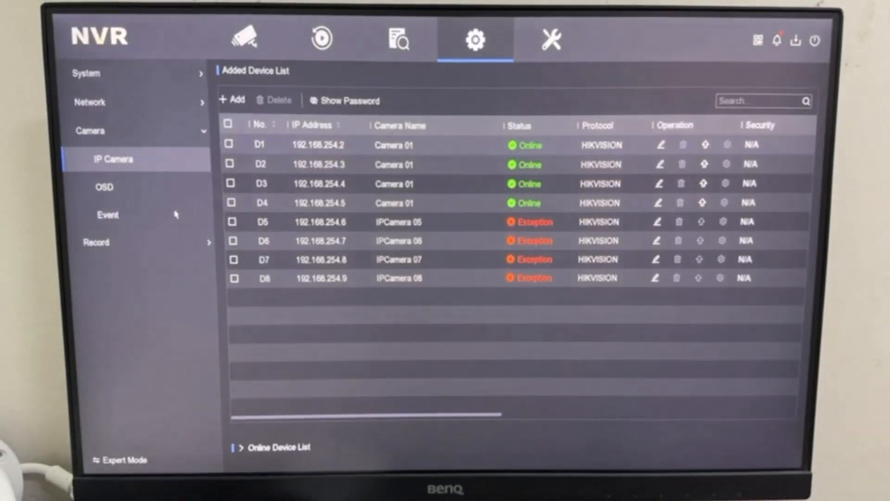
{"action": "mouse_move", "coordinate": [467, 302]}
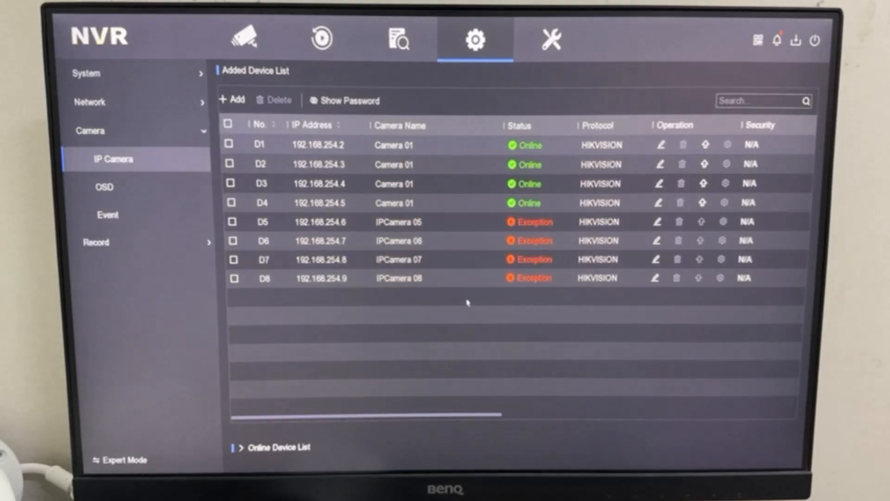